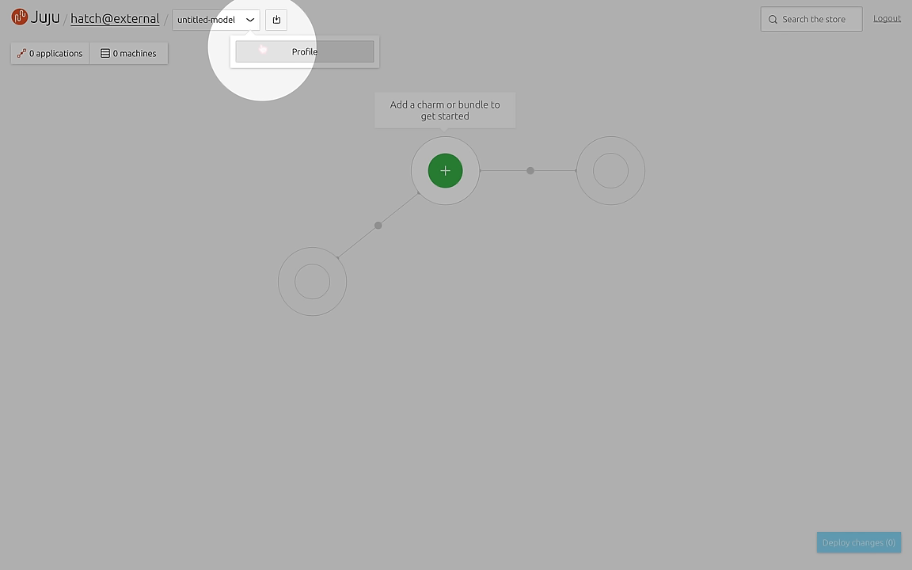
View the account profile's models, bundles and charms, then open the charm store.
{"action": "left_click", "coordinate": [304, 51]}
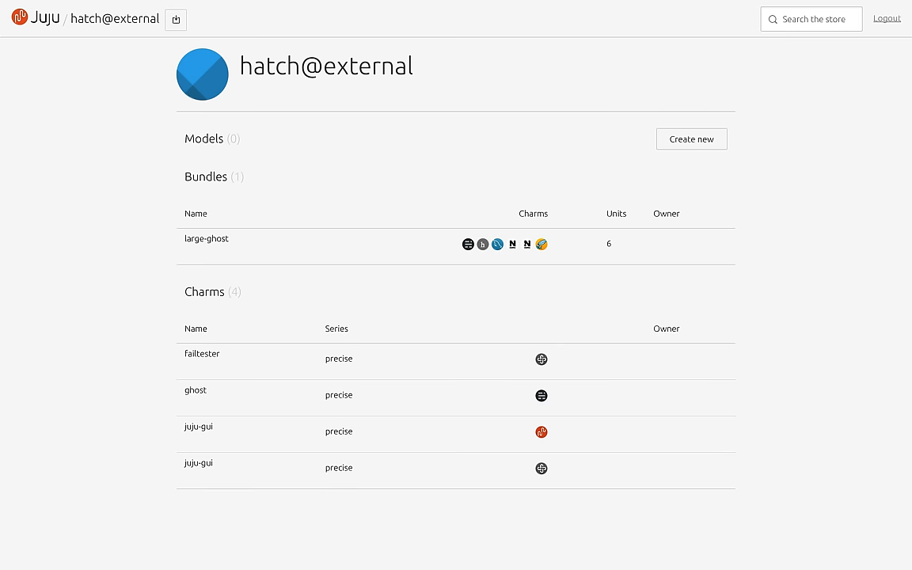
{"action": "left_click", "coordinate": [690, 138]}
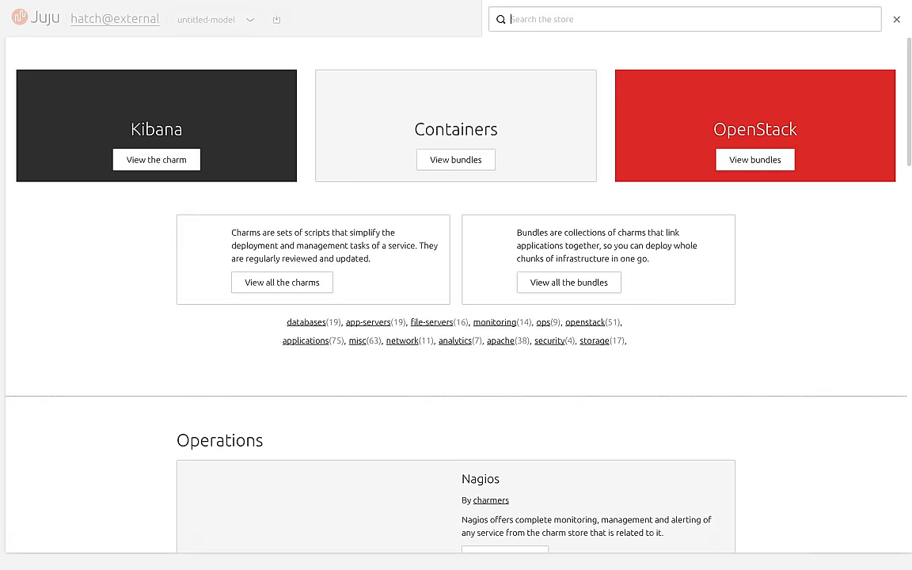
Search 'containers' and add the Canonical Kubernetes bundle's ten applications to the canvas.
{"action": "type", "text": "containers"}
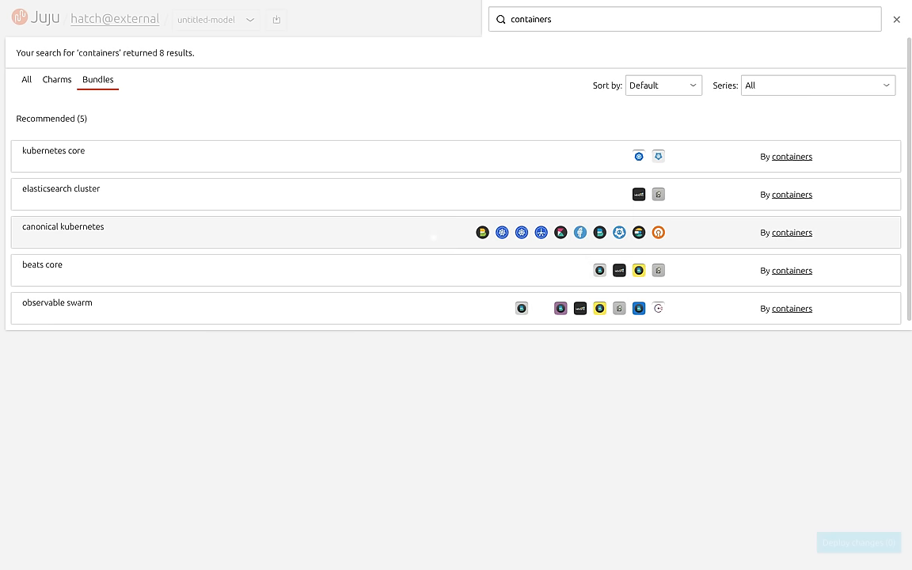
{"action": "left_click", "coordinate": [63, 227]}
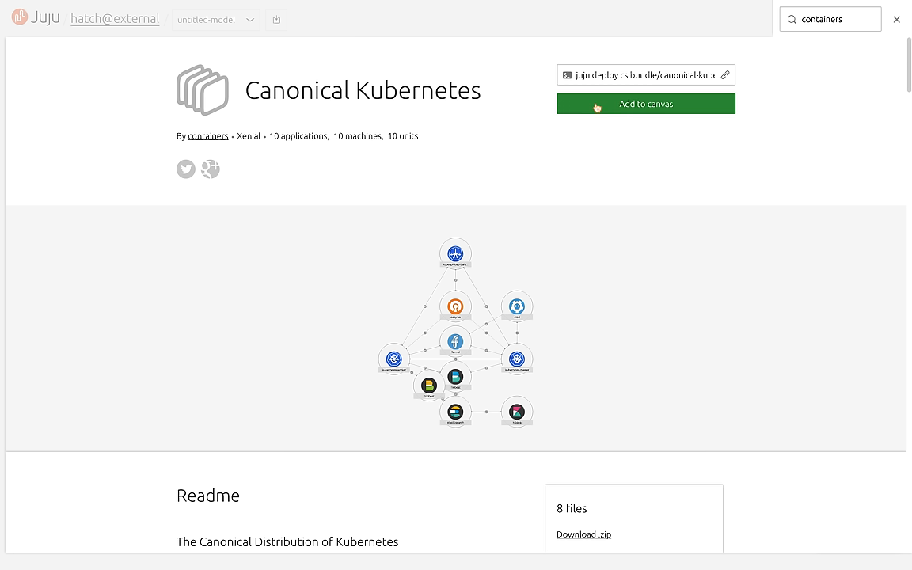
{"action": "left_click", "coordinate": [645, 102]}
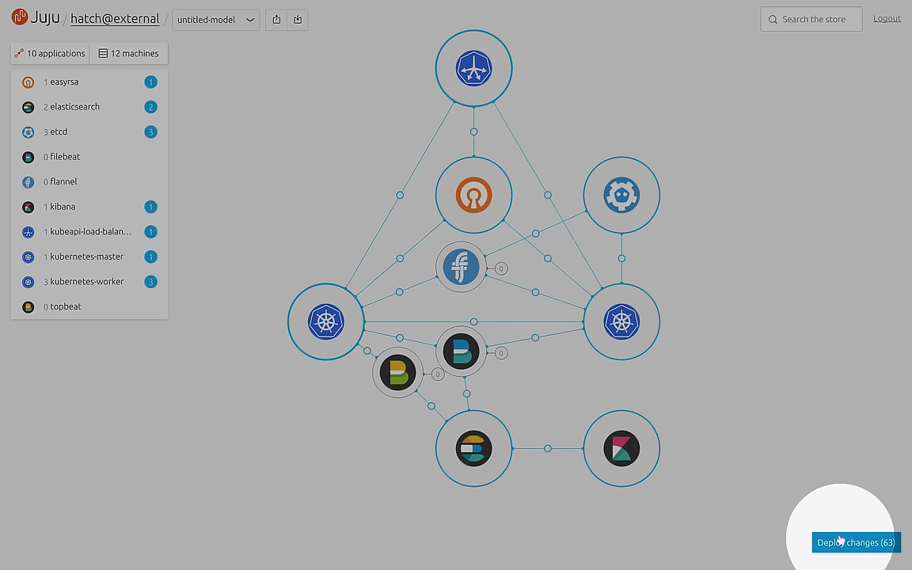
Name the model juju-gui-2-2 and the AWS credential juju-gui-2-2-credentials.
{"action": "left_click", "coordinate": [855, 542]}
{"action": "type", "text": "juju-gui-"}
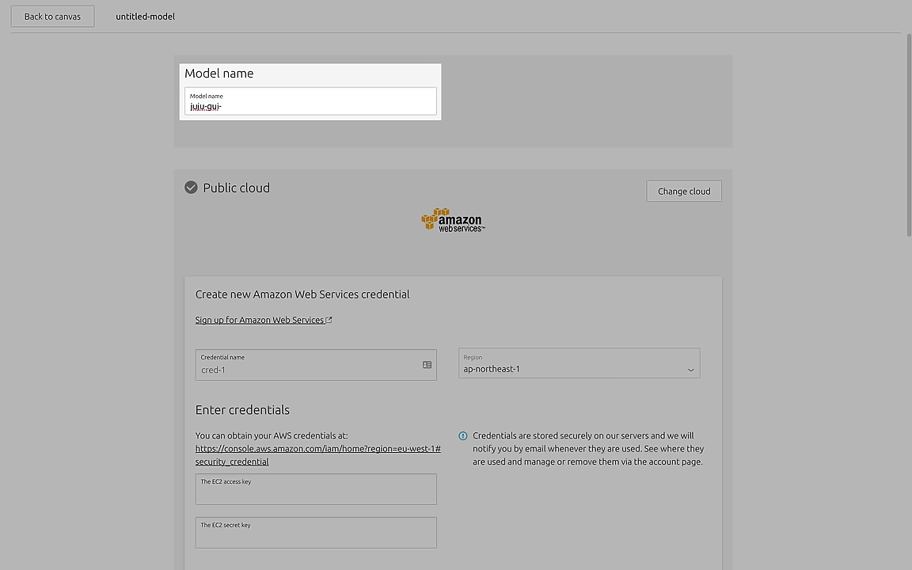
{"action": "type", "text": "2-2"}
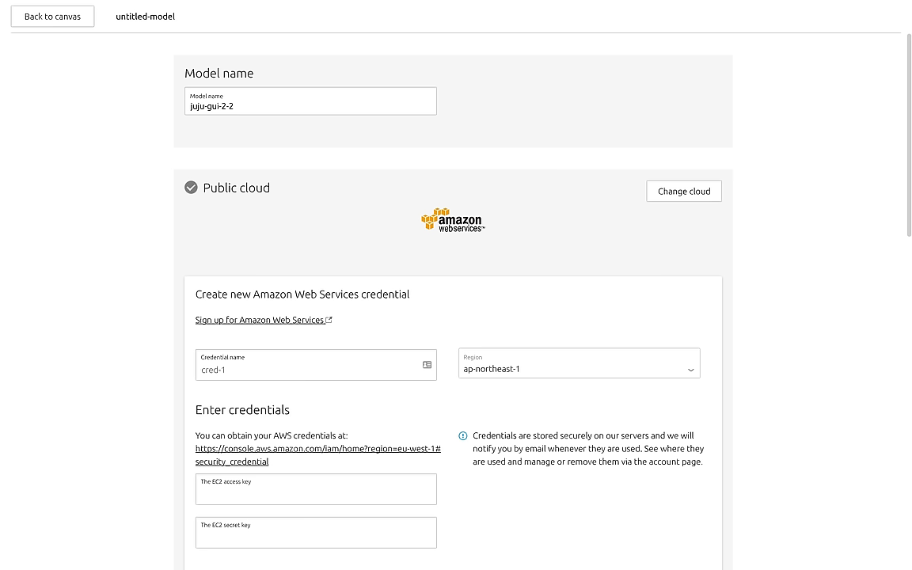
{"action": "type", "text": "juju-gui-2-2-d"}
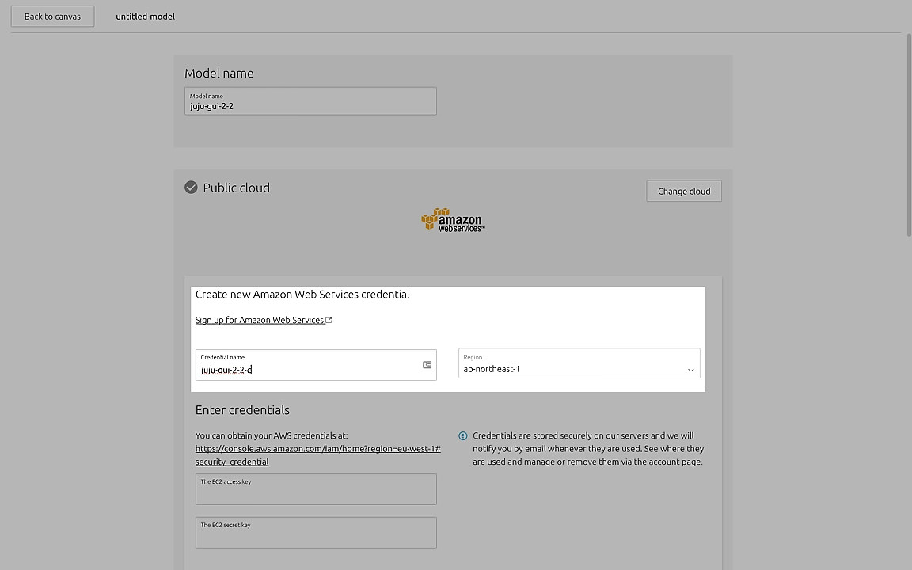
{"action": "type", "text": "redentials"}
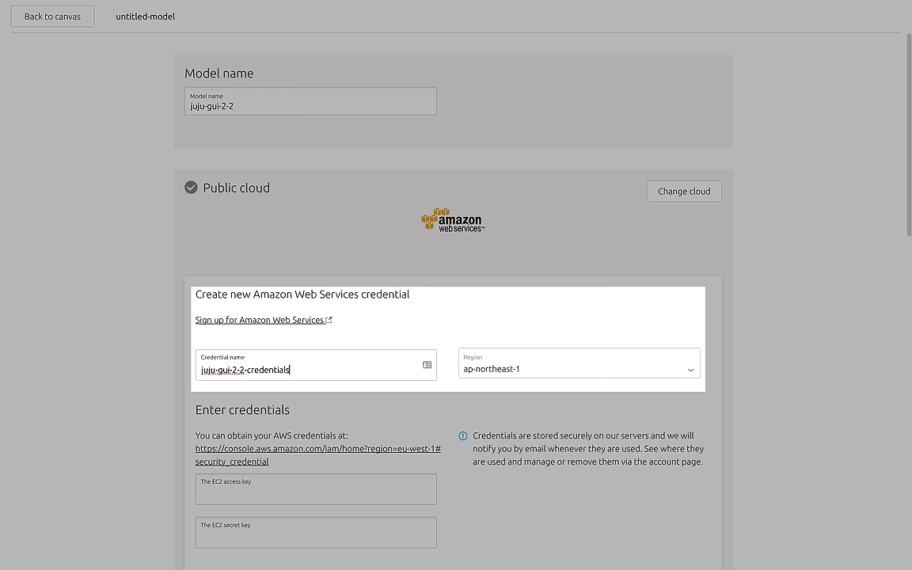
Set the credential region to us-west-2 and add the cloud credential.
{"action": "left_click", "coordinate": [579, 367]}
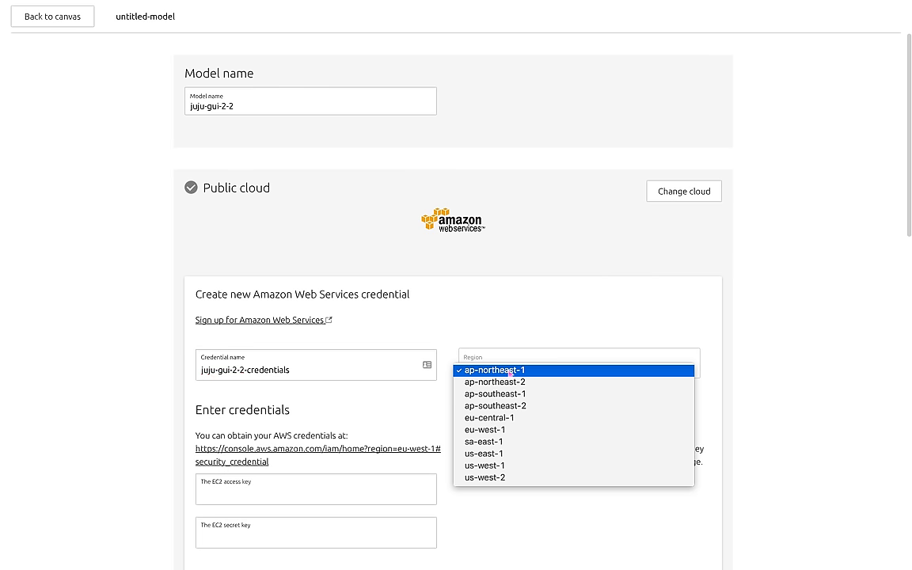
{"action": "mouse_move", "coordinate": [485, 465]}
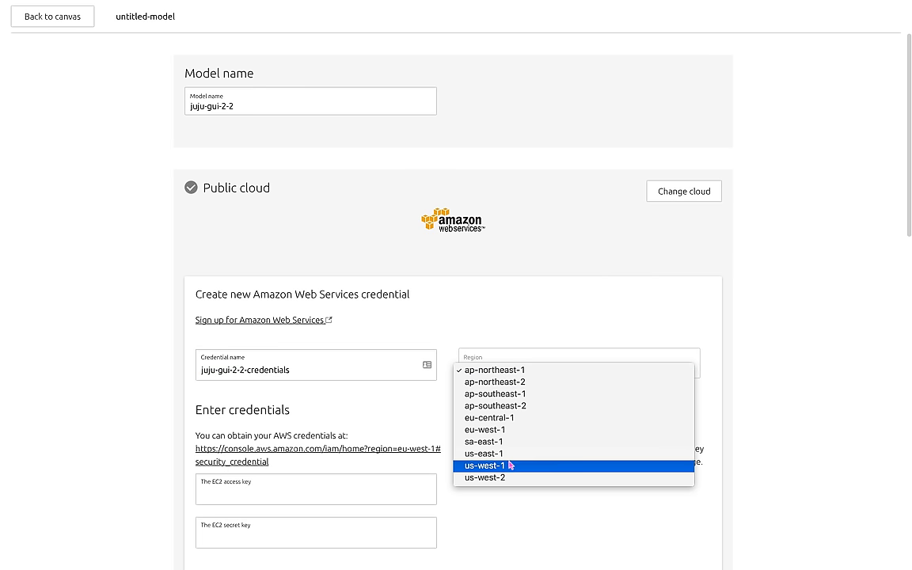
{"action": "left_click", "coordinate": [483, 477]}
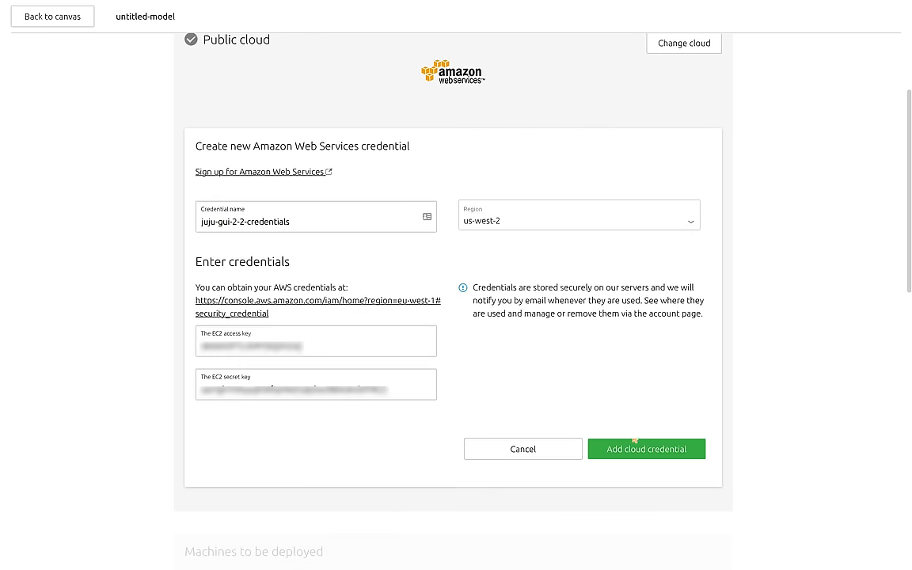
{"action": "left_click", "coordinate": [646, 448]}
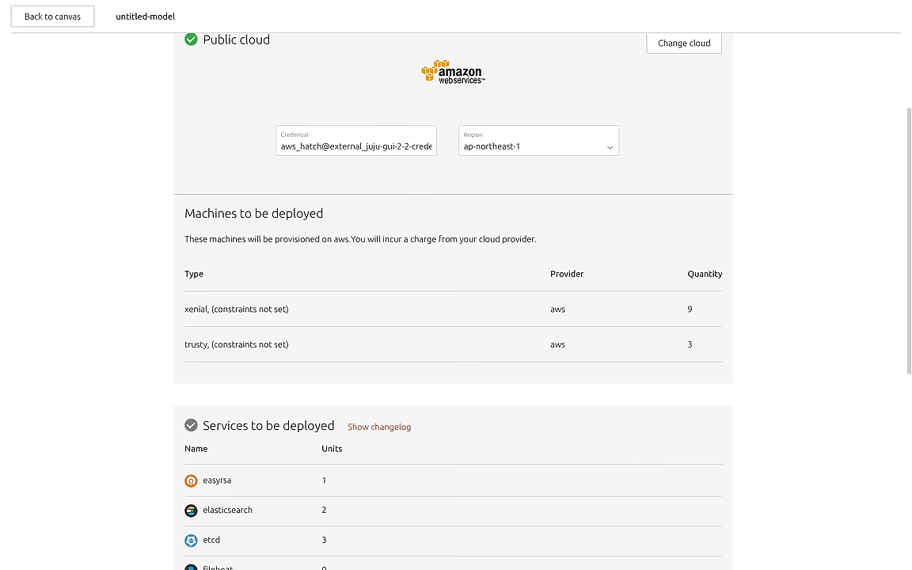
Review the twelve machines, services and model changes, then deploy juju-gui-2-2 to AWS.
{"action": "scroll", "scroll_direction": "down", "scroll_amount": 3}
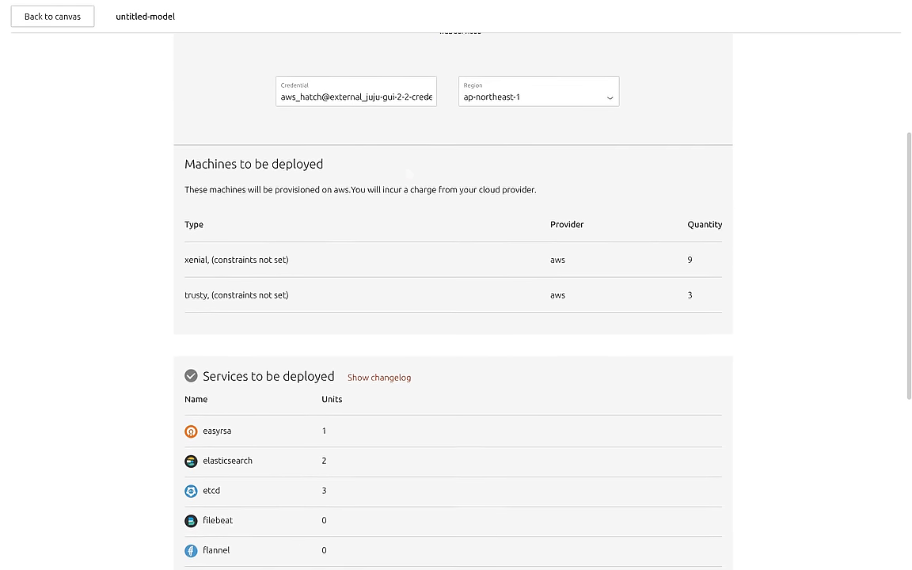
{"action": "scroll", "scroll_direction": "down", "scroll_amount": 3}
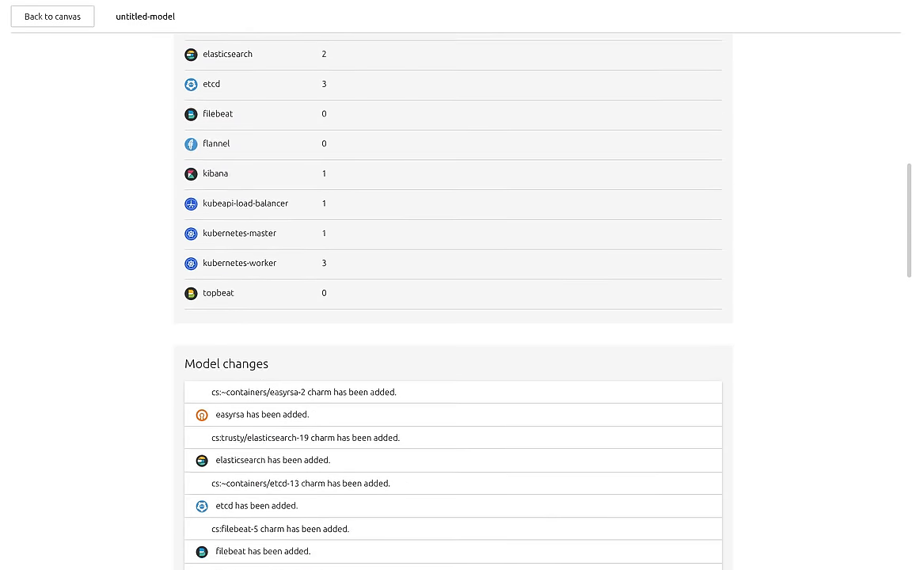
{"action": "scroll", "scroll_direction": "down", "scroll_amount": 3}
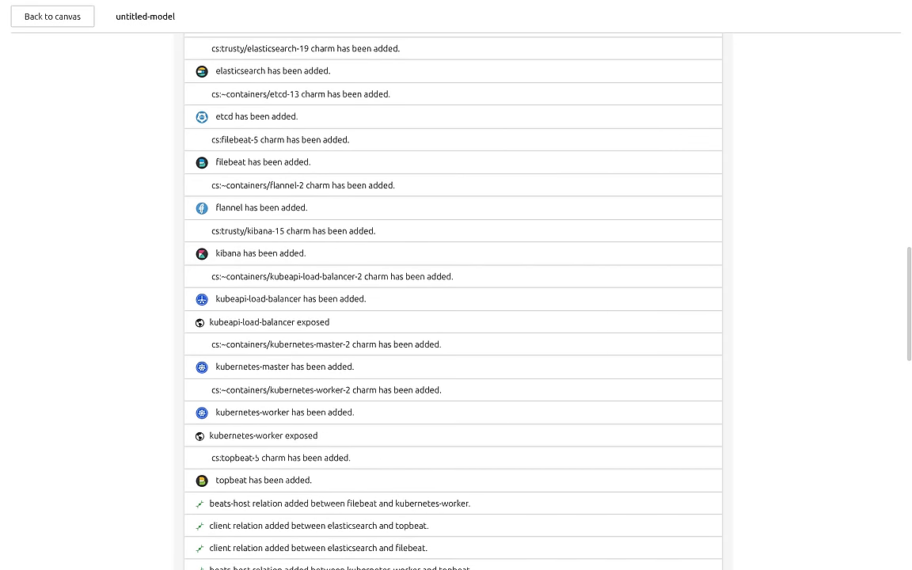
{"action": "scroll", "scroll_direction": "down", "scroll_amount": 3}
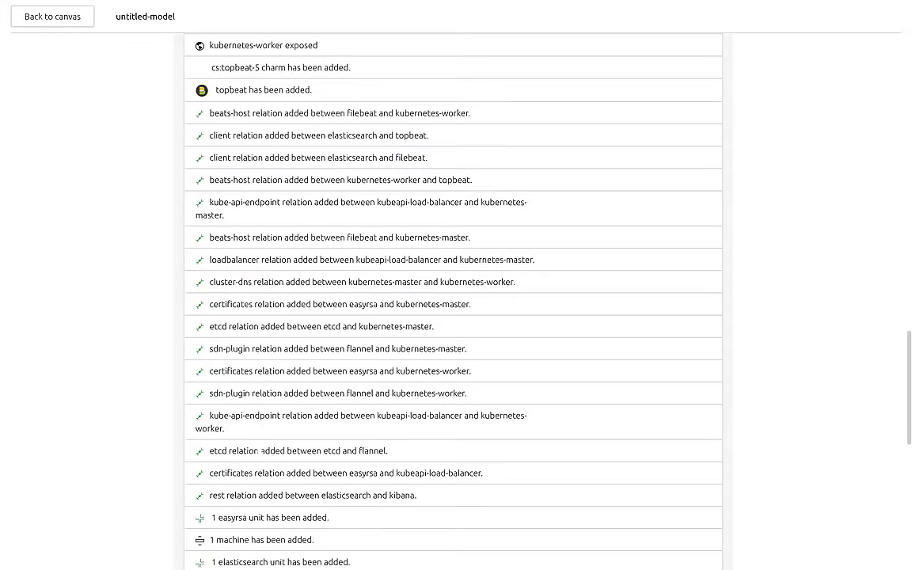
{"action": "scroll", "scroll_direction": "down", "scroll_amount": 3}
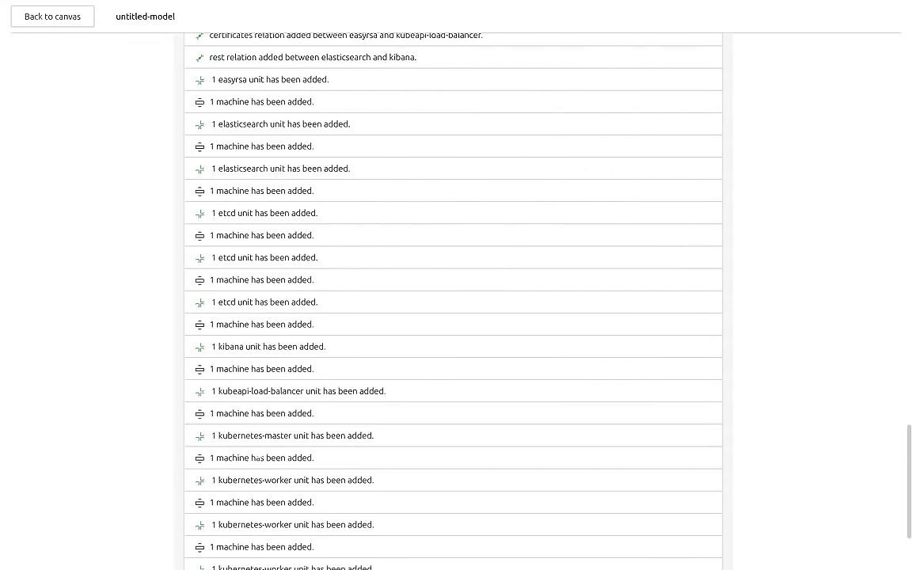
{"action": "scroll", "scroll_direction": "down", "scroll_amount": 3}
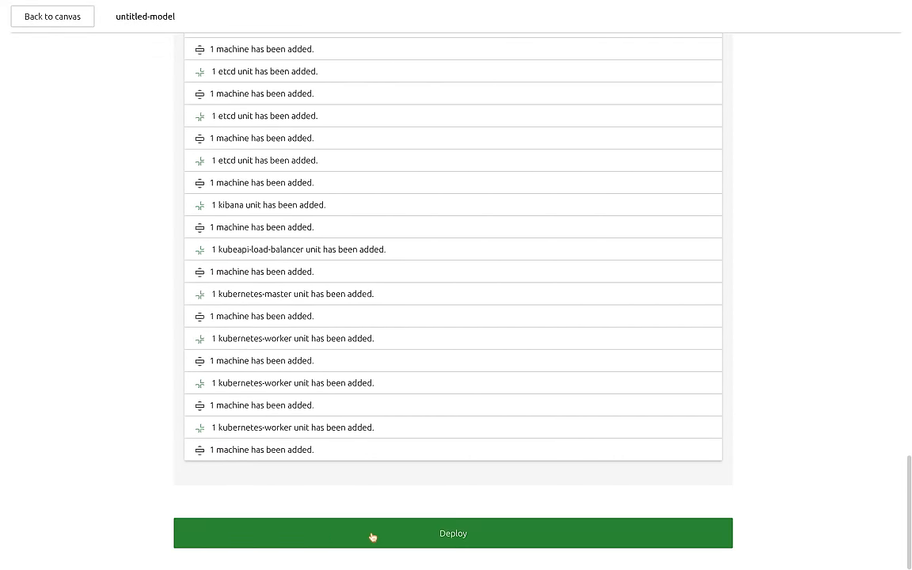
{"action": "left_click", "coordinate": [452, 532]}
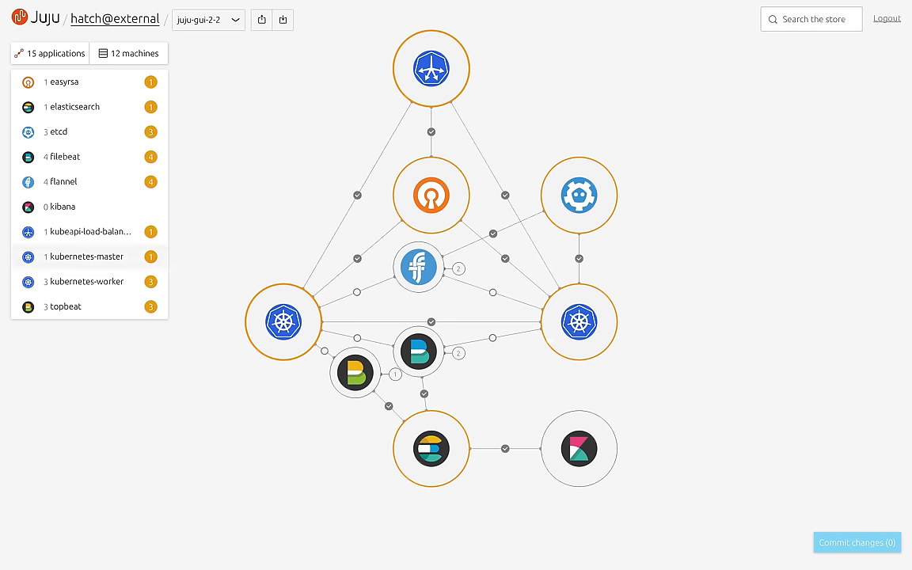
Inspect kubernetes-master's relations, checking the juju-info to beats-host option with topbeat.
{"action": "left_click", "coordinate": [578, 322]}
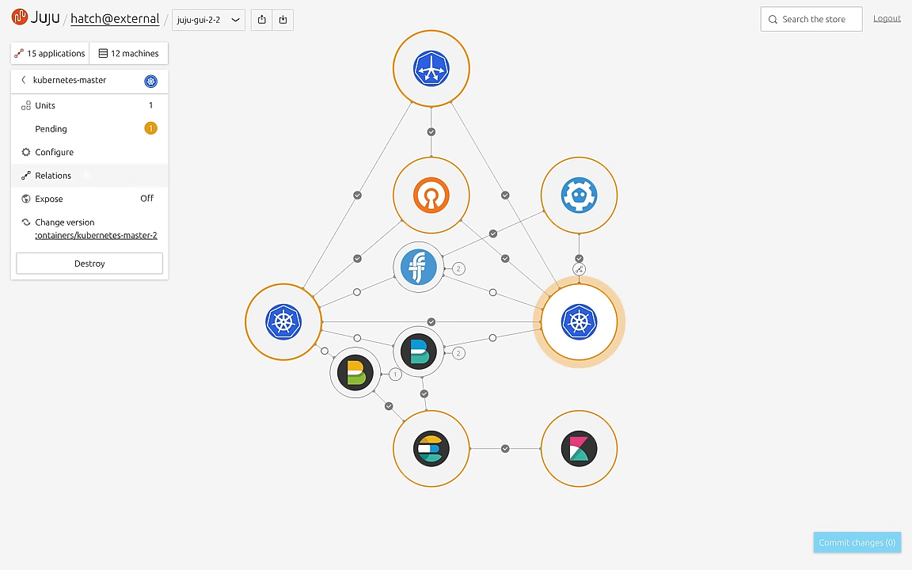
{"action": "left_click", "coordinate": [53, 175]}
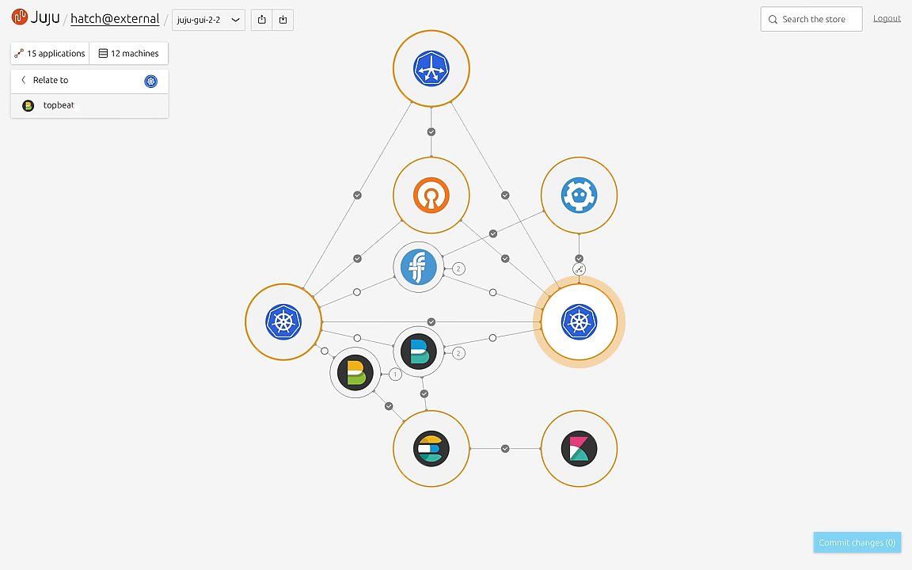
{"action": "left_click", "coordinate": [58, 105]}
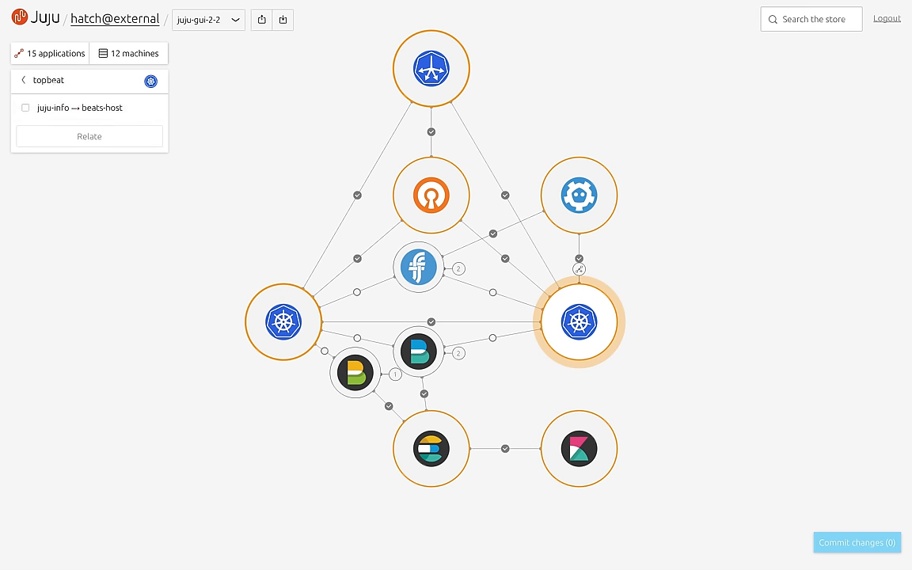
{"action": "left_click", "coordinate": [24, 80]}
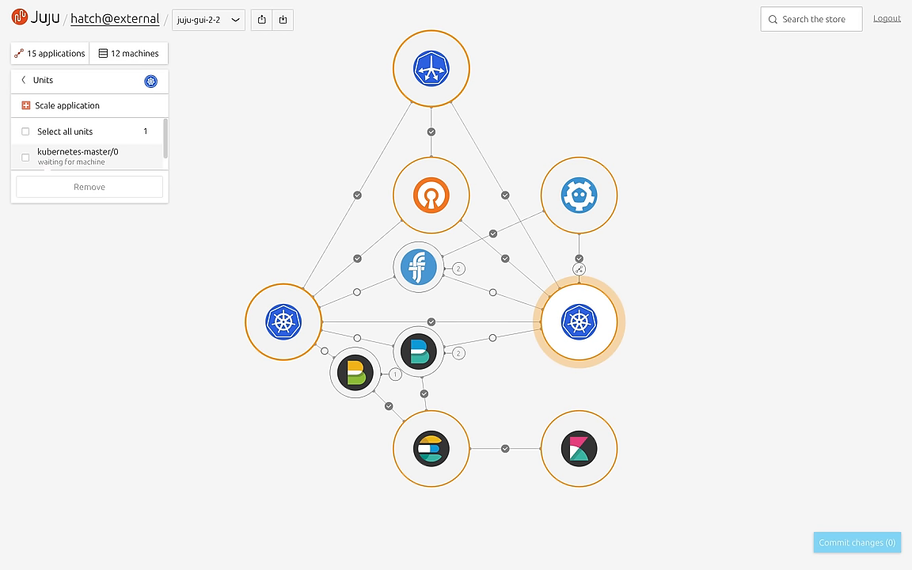
Open kubernetes-master's scaling form and return to its unit list without scaling.
{"action": "left_click", "coordinate": [68, 104]}
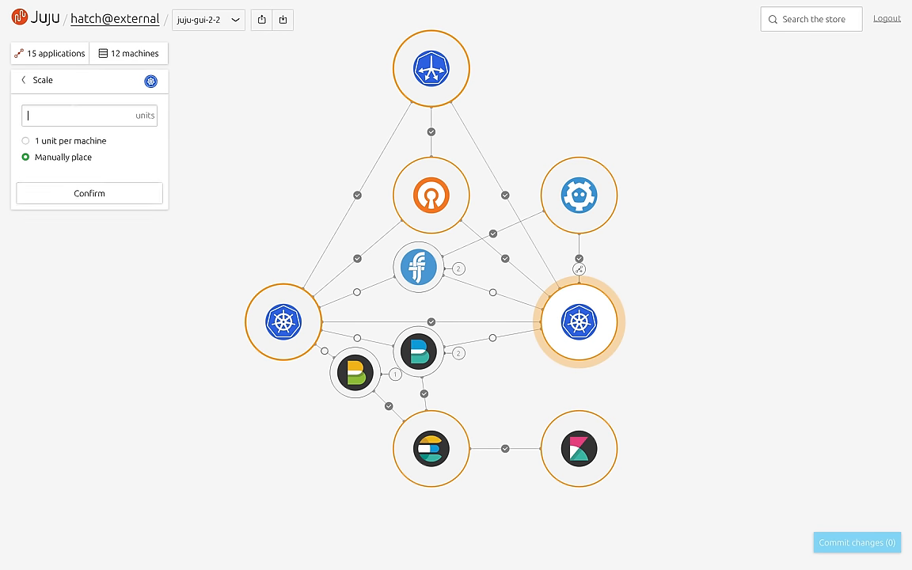
{"action": "left_click", "coordinate": [24, 80]}
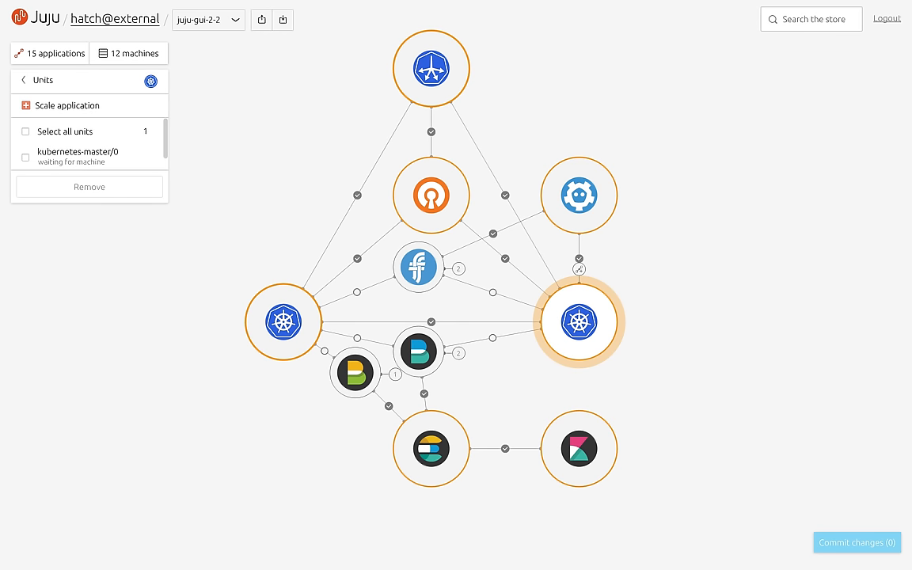